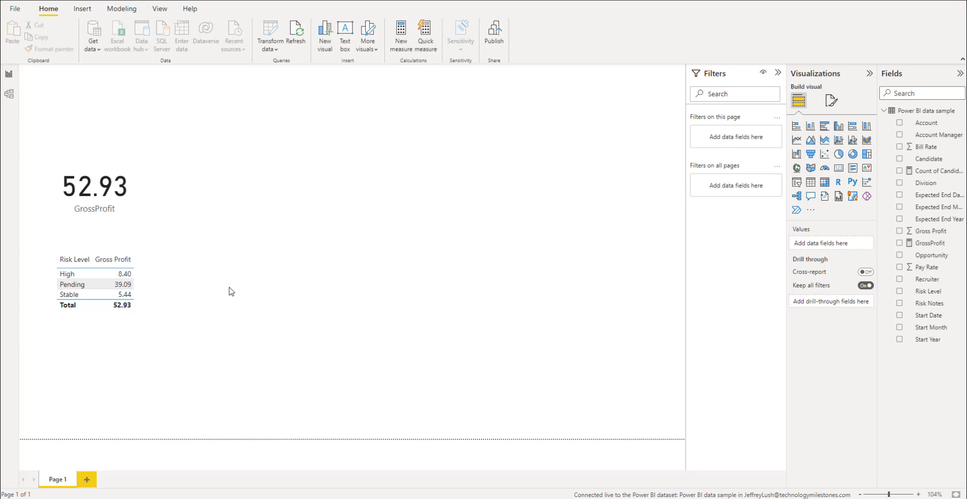
mouse_move(896, 229)
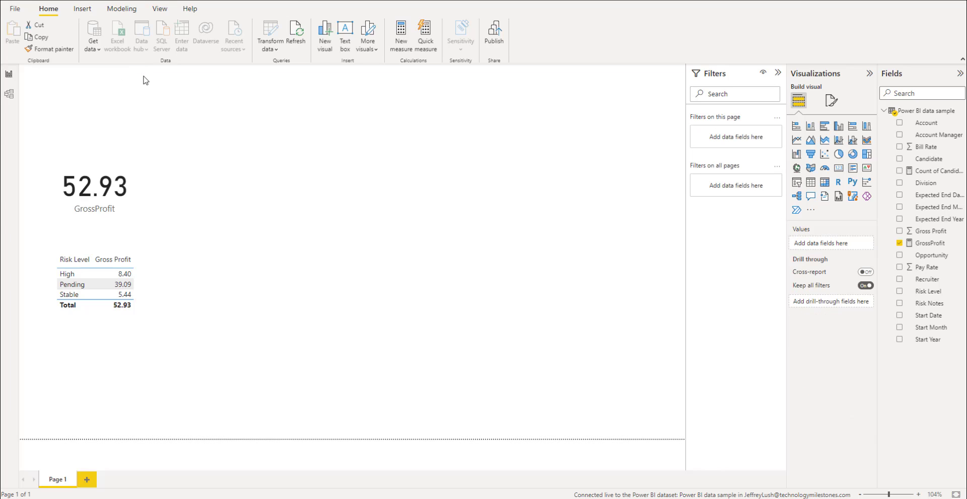
mouse_move(206, 186)
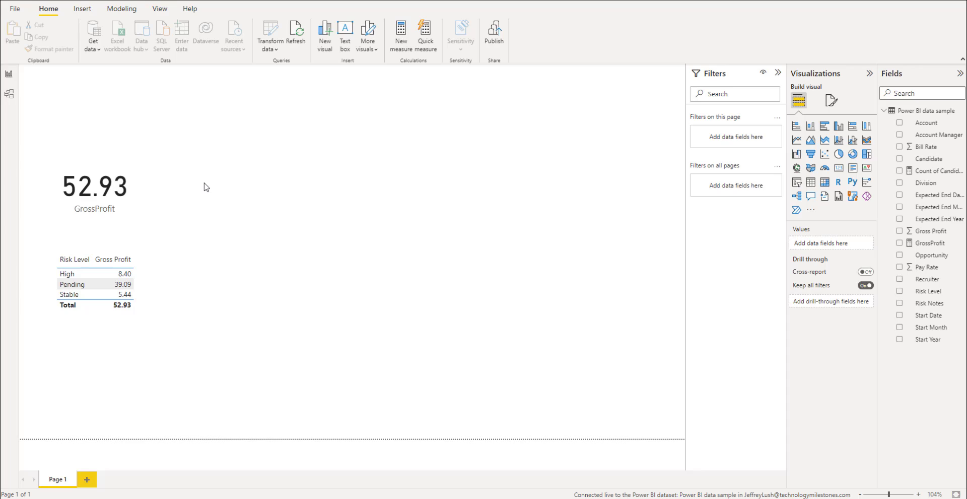
mouse_move(886, 203)
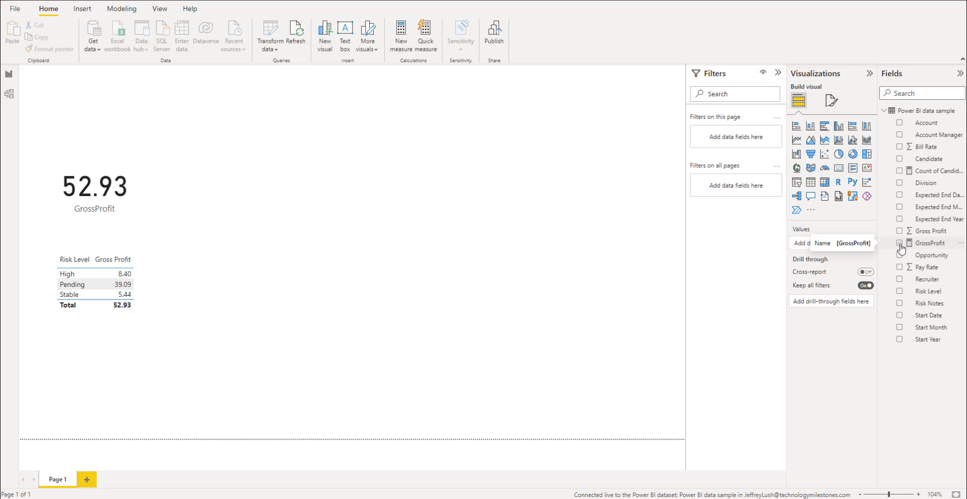
- Toggle GrossProfit on and off the page, then open the GrossProfit measure's DAX formula
left_click(900, 242)
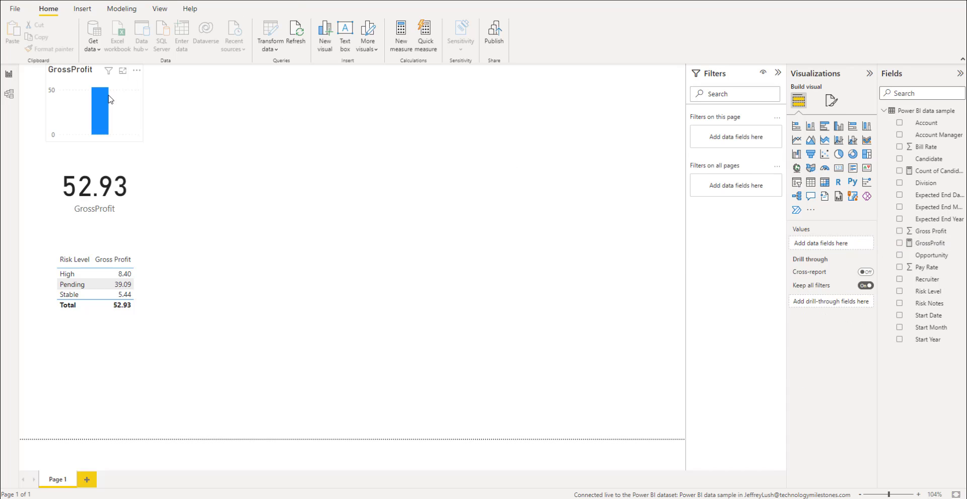
left_click(900, 243)
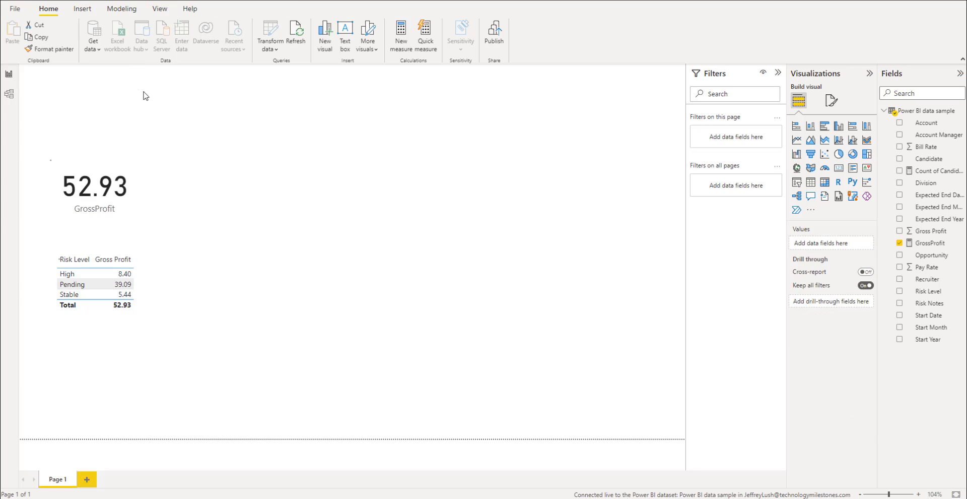
left_click(931, 241)
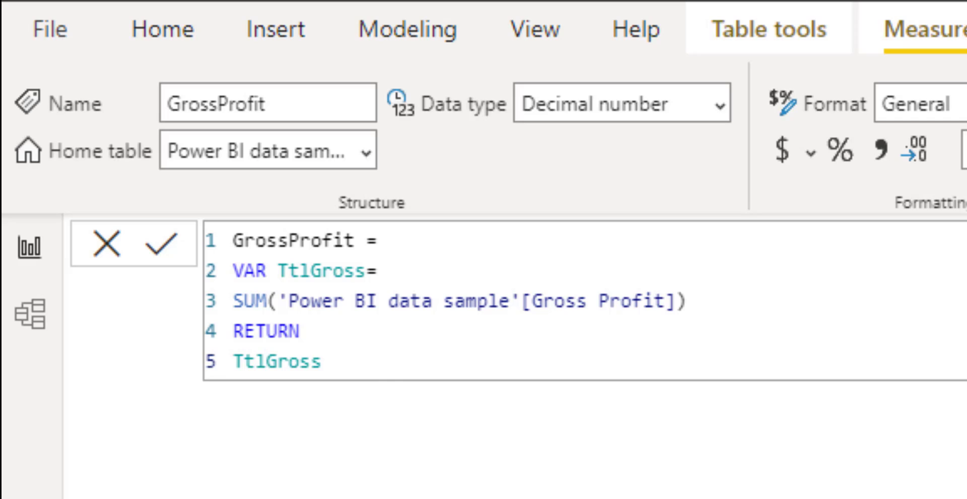
left_click(141, 242)
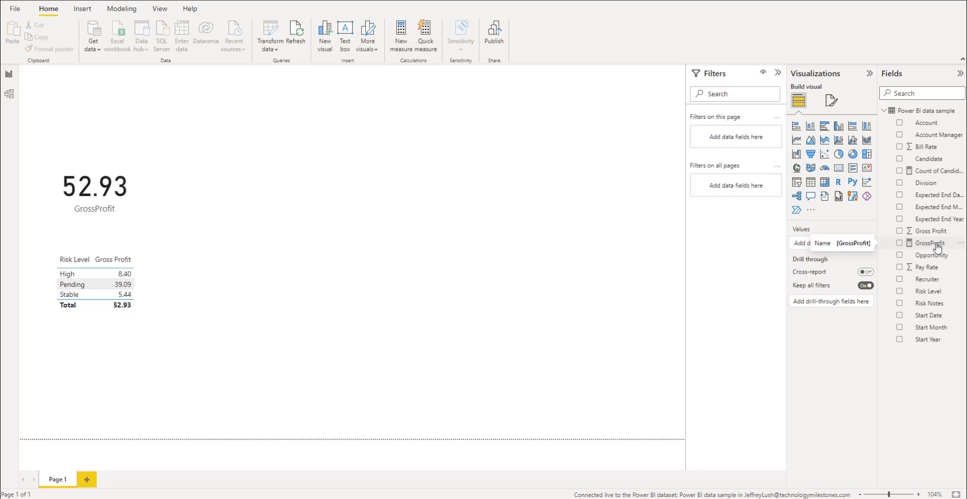
left_click(95, 185)
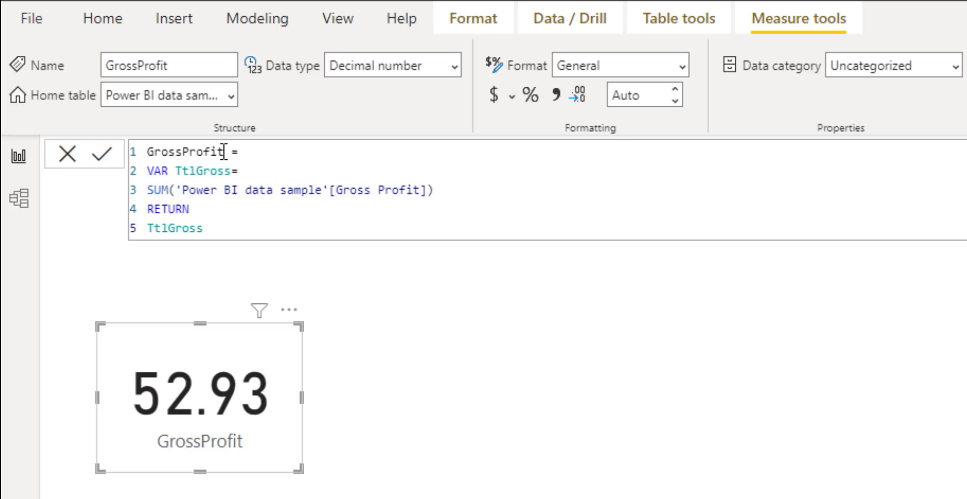
double_click(183, 153)
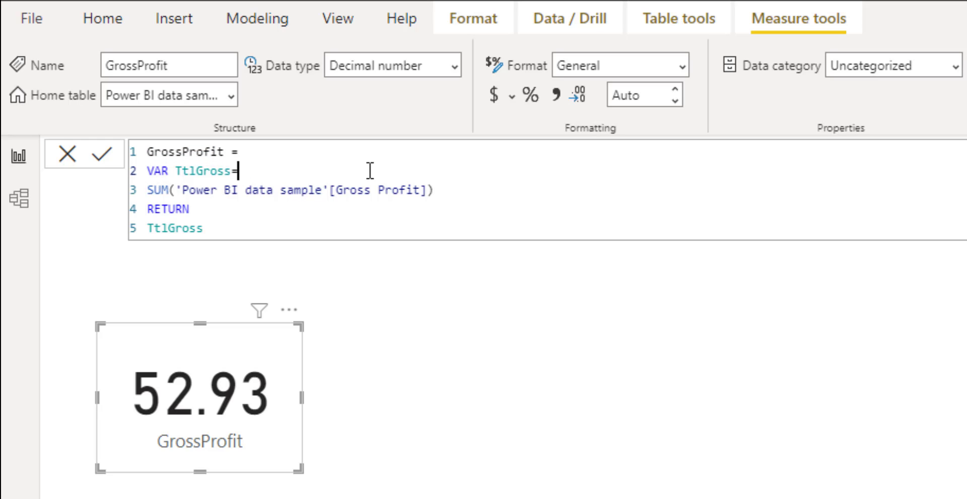
type("S")
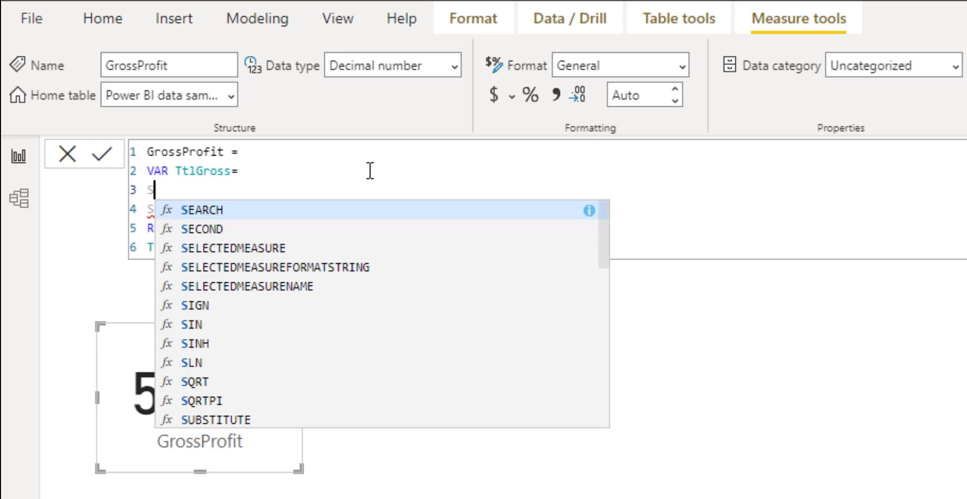
type("UM")
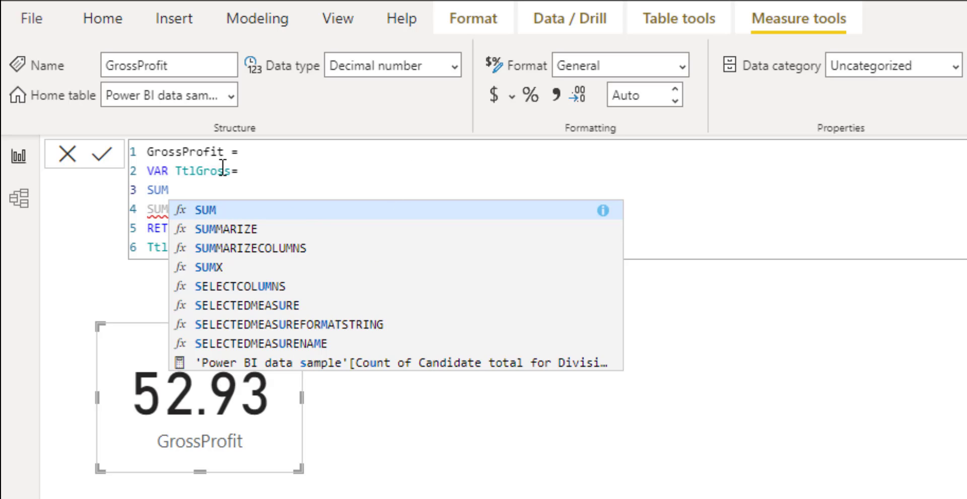
left_click(211, 209)
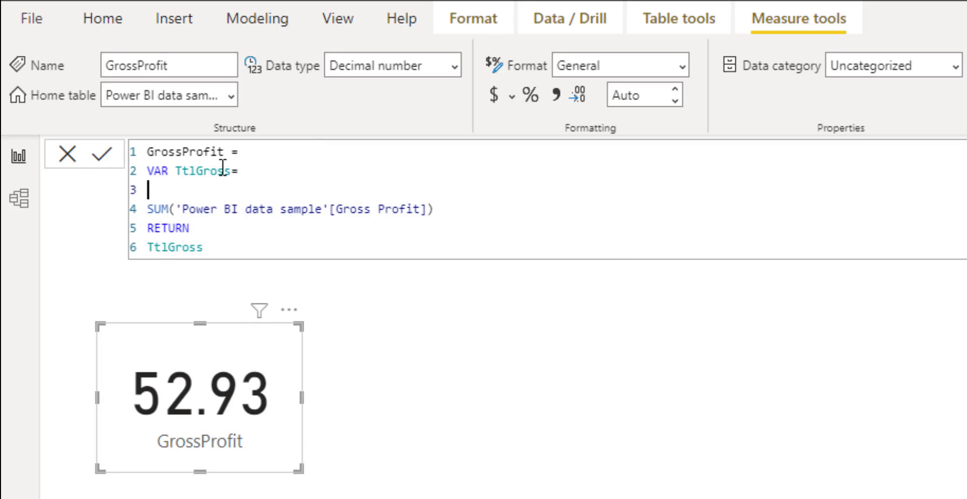
type("D")
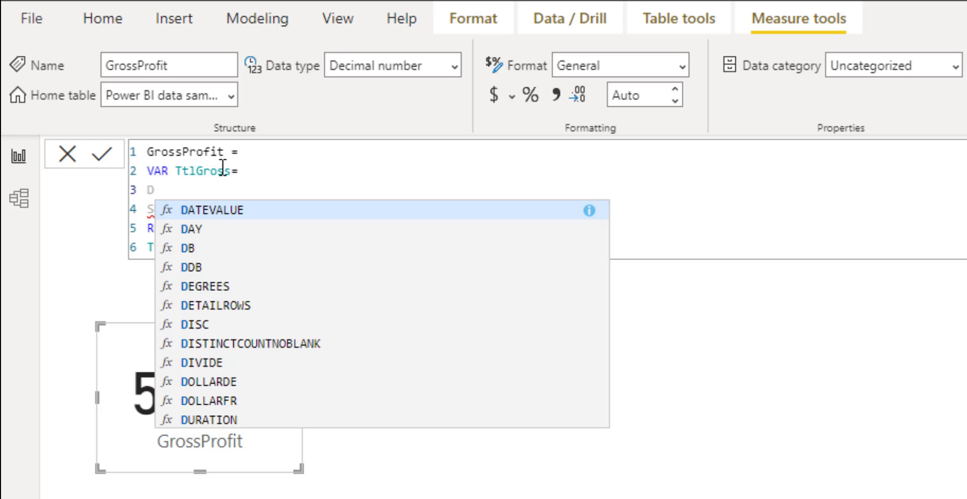
type("SUM")
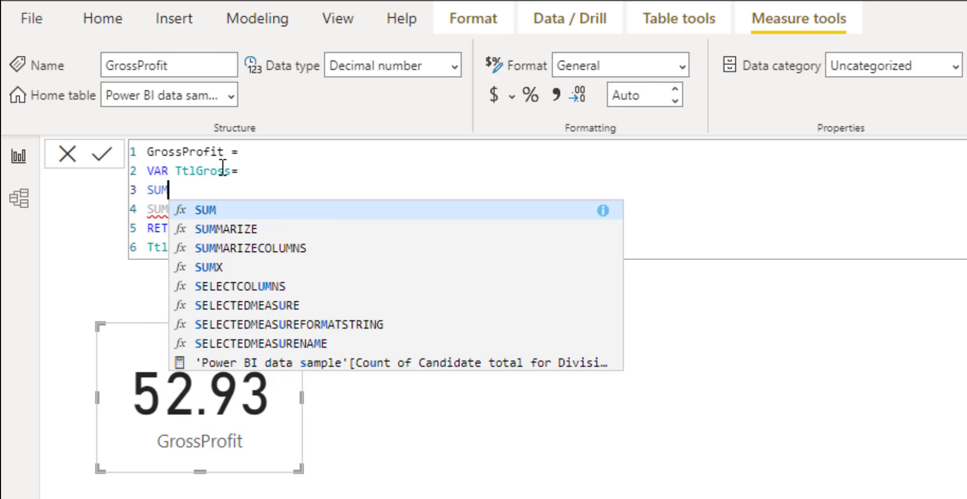
mouse_move(230, 220)
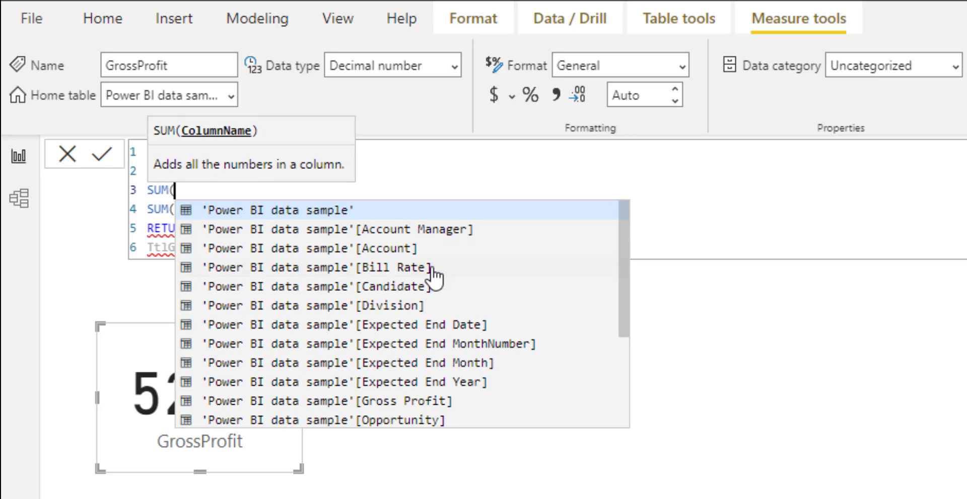
mouse_move(437, 423)
type("'Power BI data sample'[Gross Profit])")
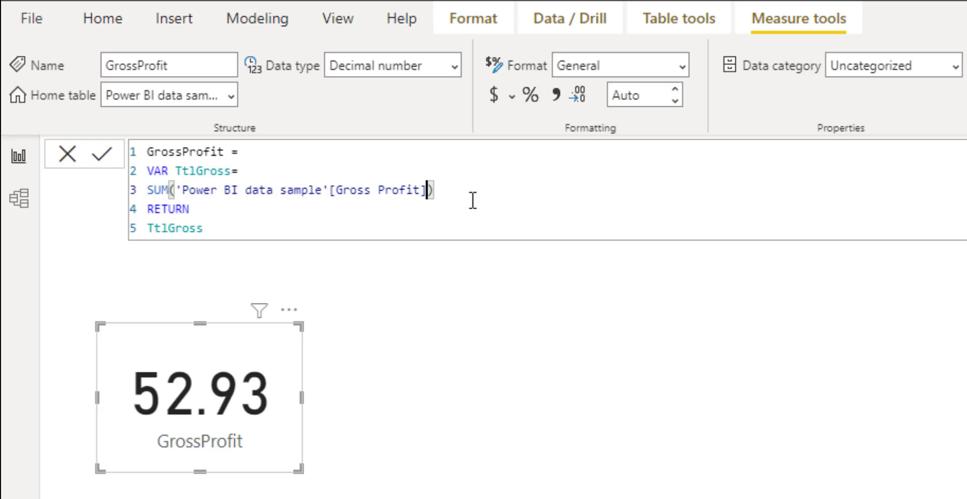
mouse_move(258, 219)
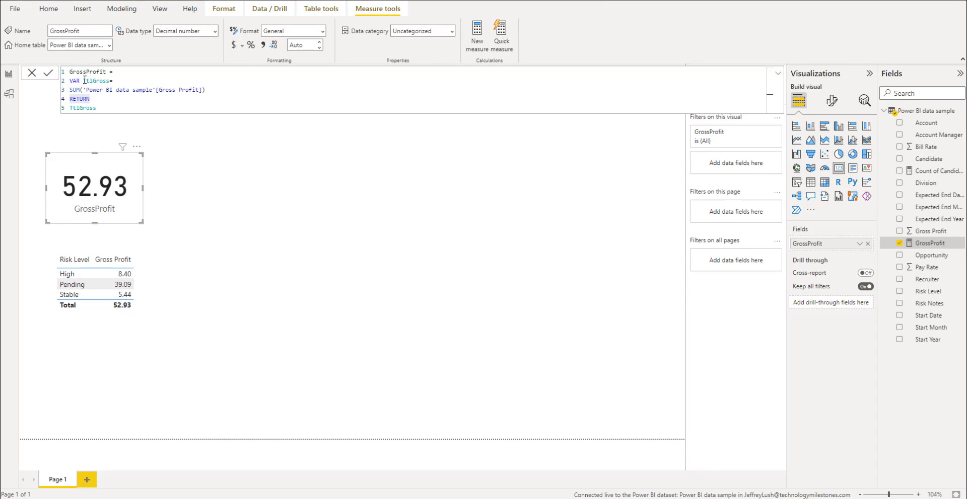
- Highlight the TtlGross variable name, then delete the GrossProfit card from the page
double_click(95, 81)
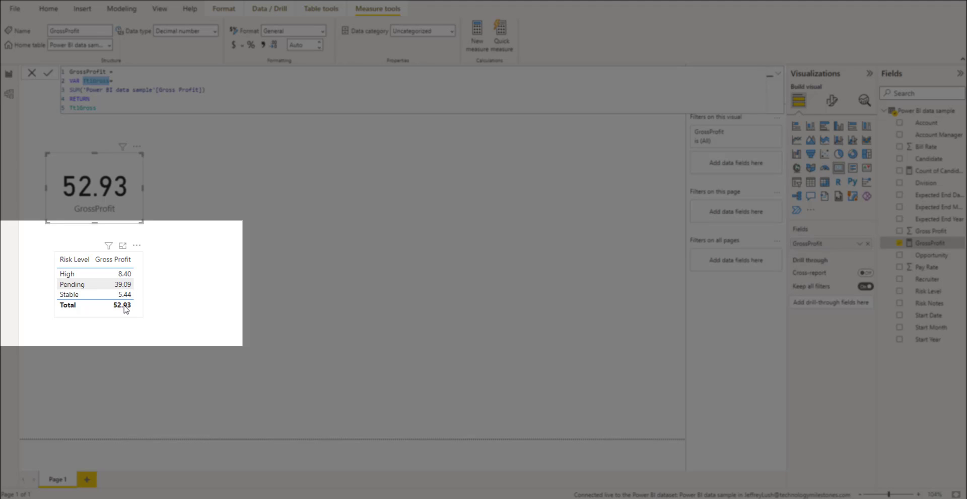
mouse_move(123, 308)
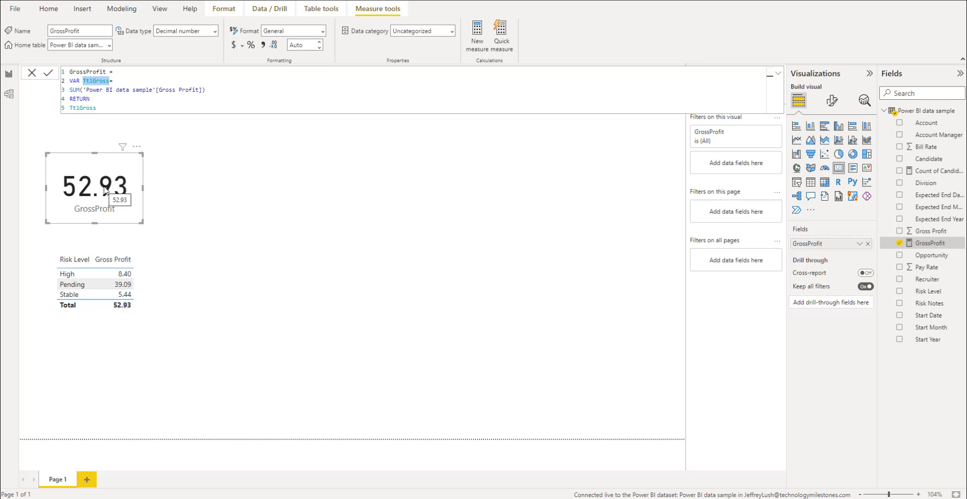
mouse_move(143, 169)
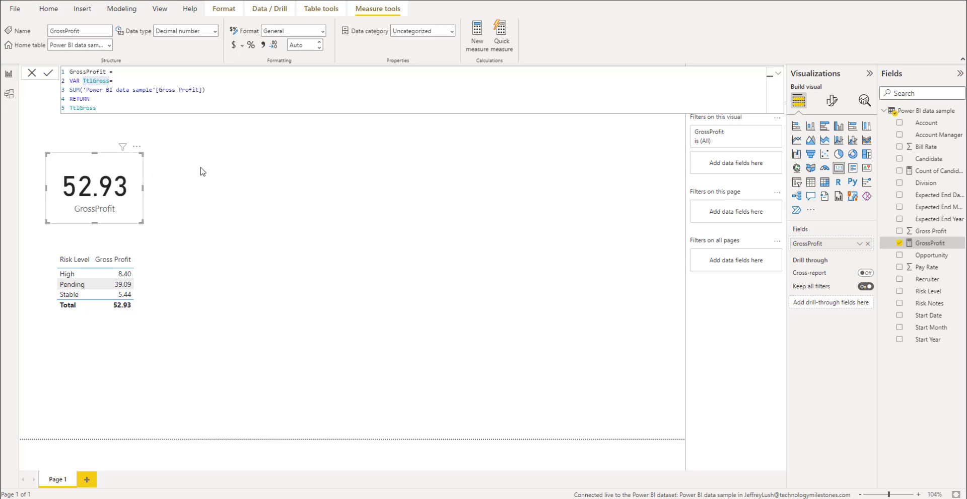
left_click(48, 9)
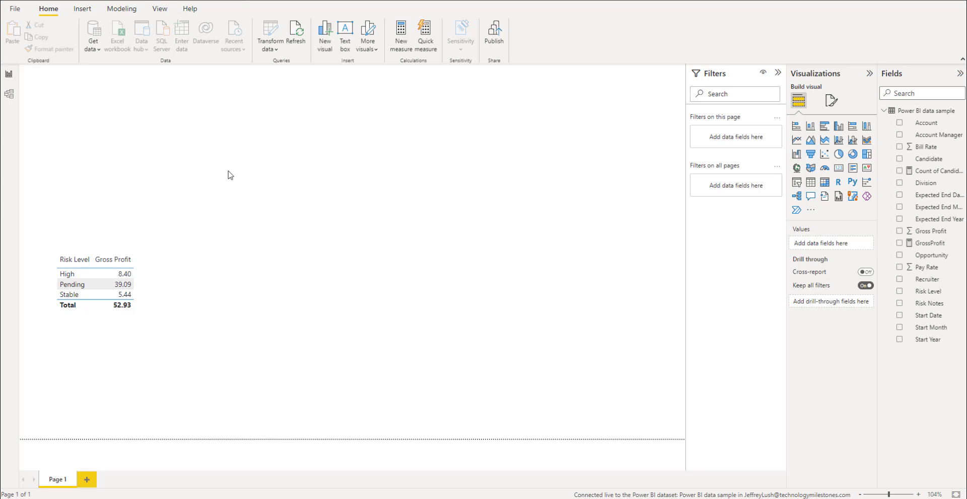
mouse_move(942, 255)
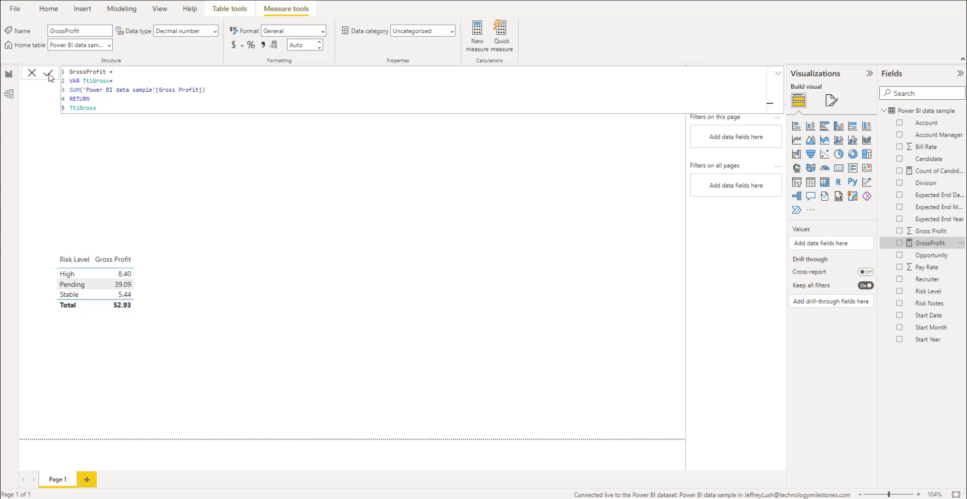
- Commit the GrossProfit measure formula with the checkmark
left_click(49, 73)
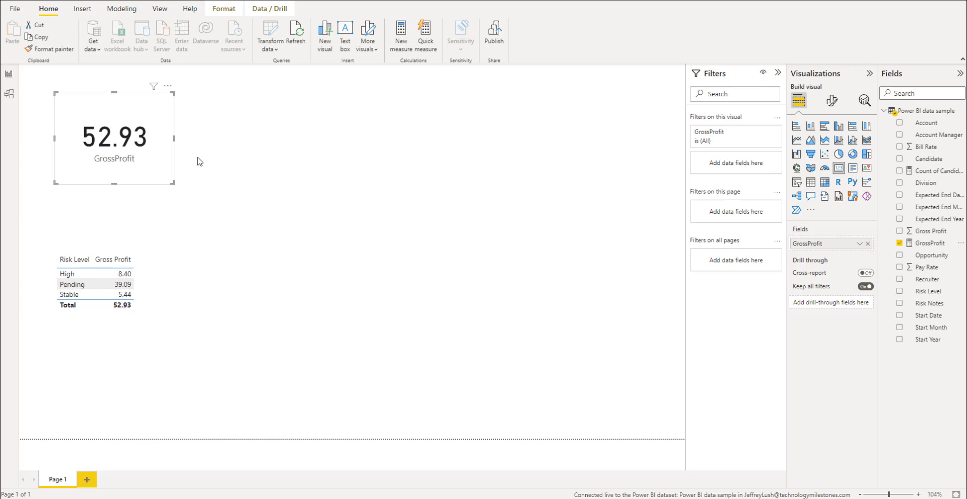
mouse_move(162, 178)
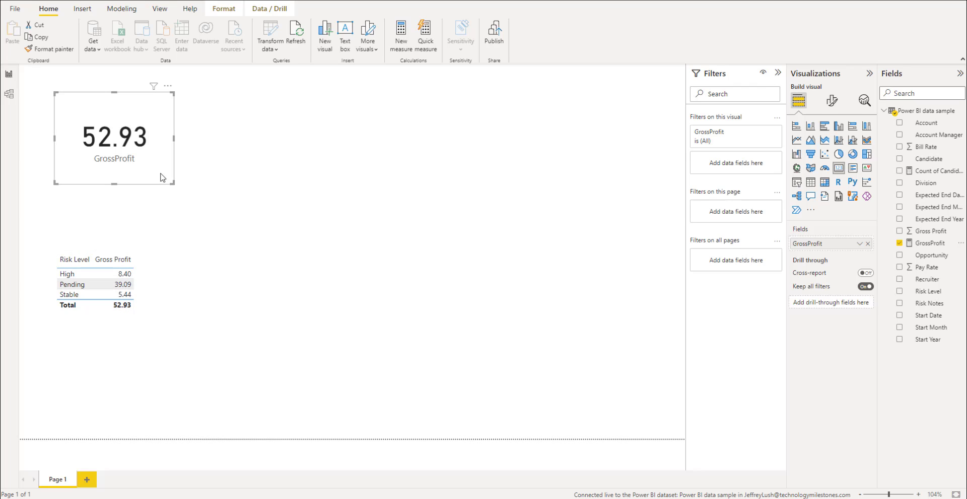